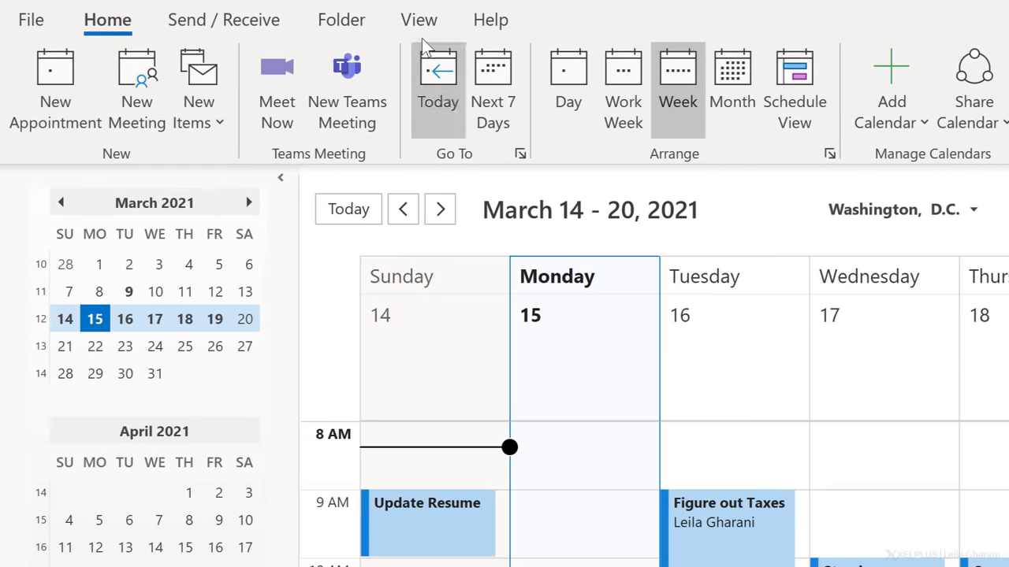
Open View Settings for the March 14–20, 2021 week calendar.
left_click(97, 87)
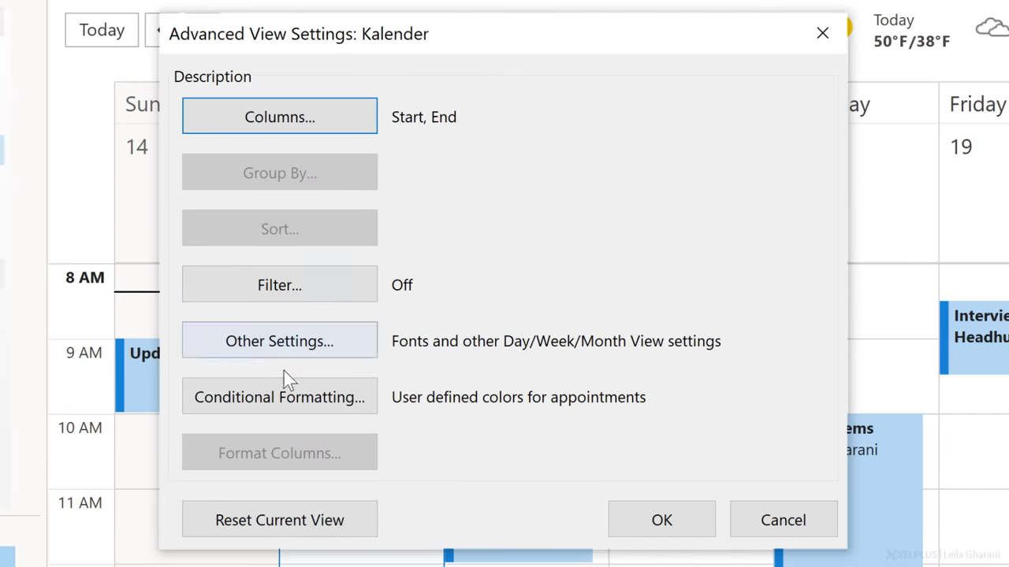
Add a conditional formatting rule named 'Boss' and open its colour choices.
left_click(279, 396)
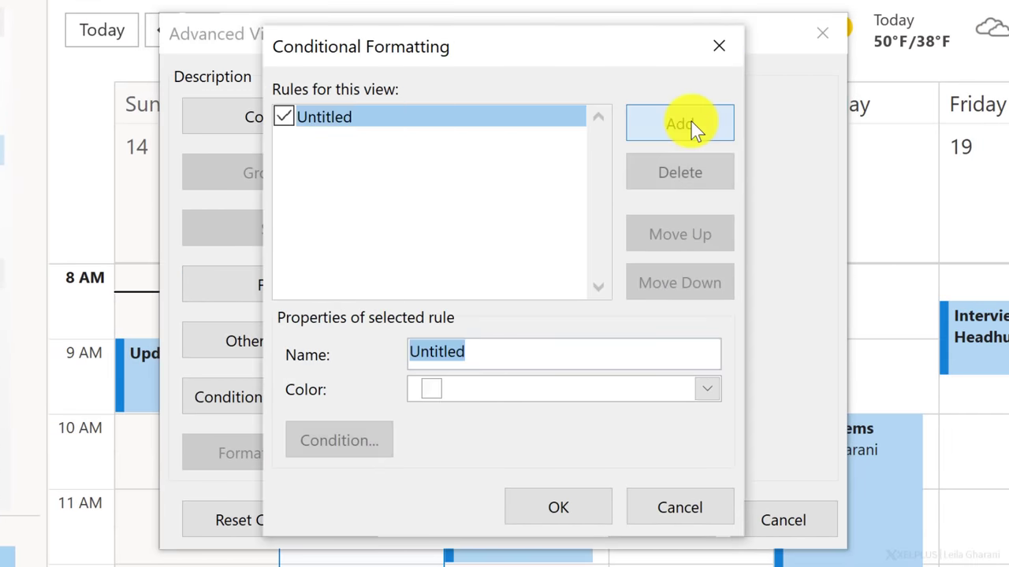
type("Boss")
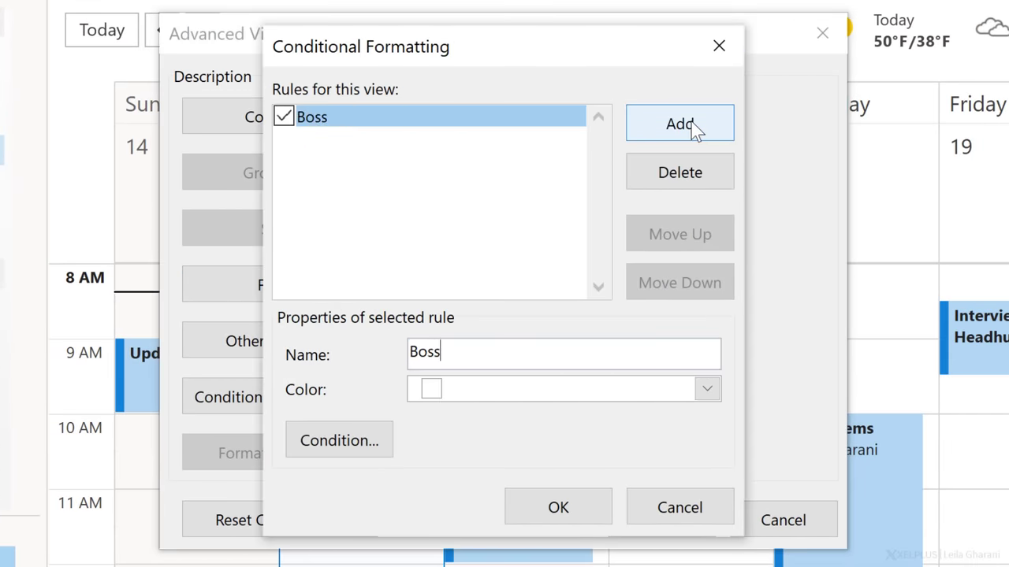
left_click(708, 389)
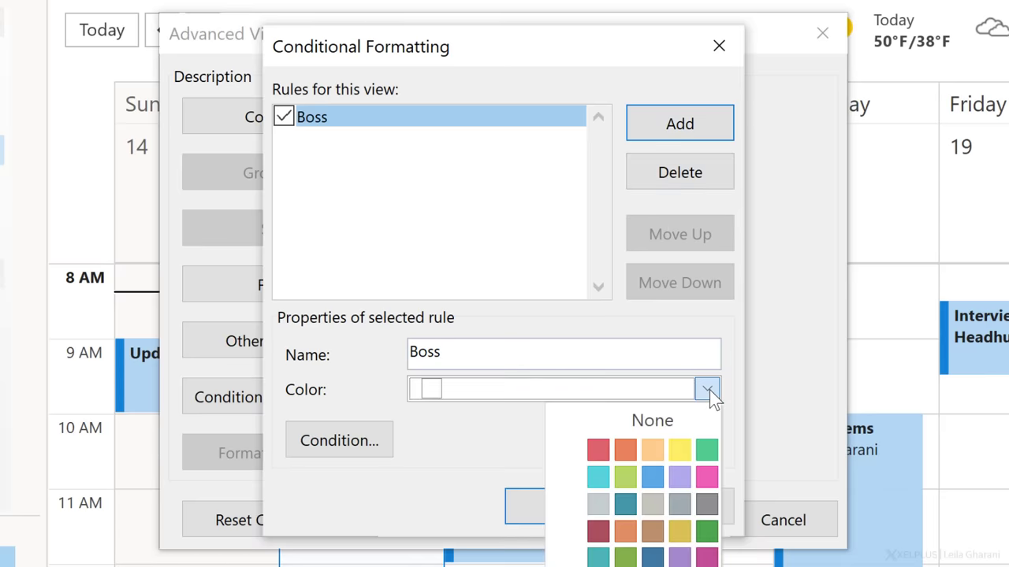
mouse_move(599, 447)
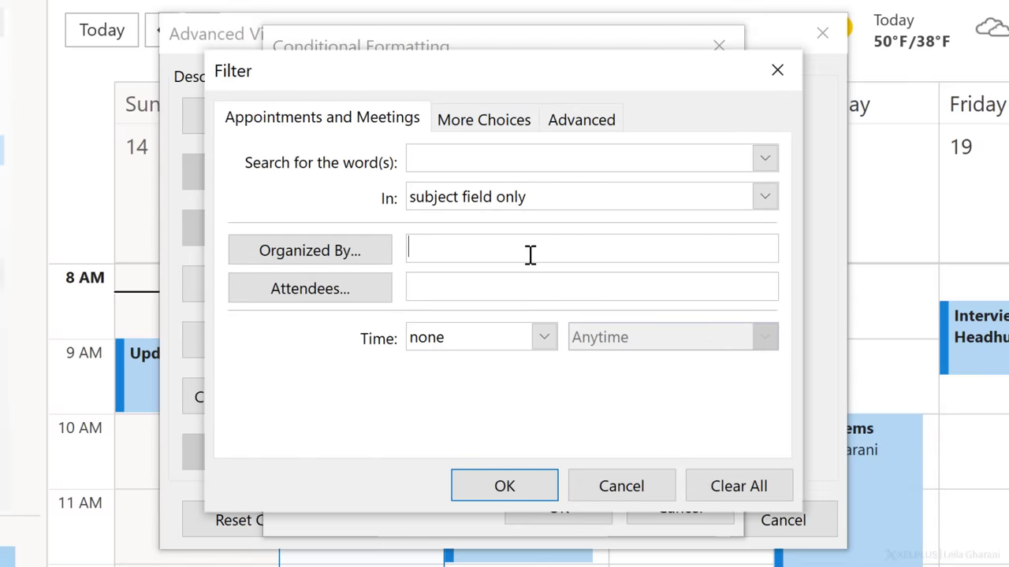
Set the Boss rule's organizer to Leila and confirm all dialogs.
type("Leila")
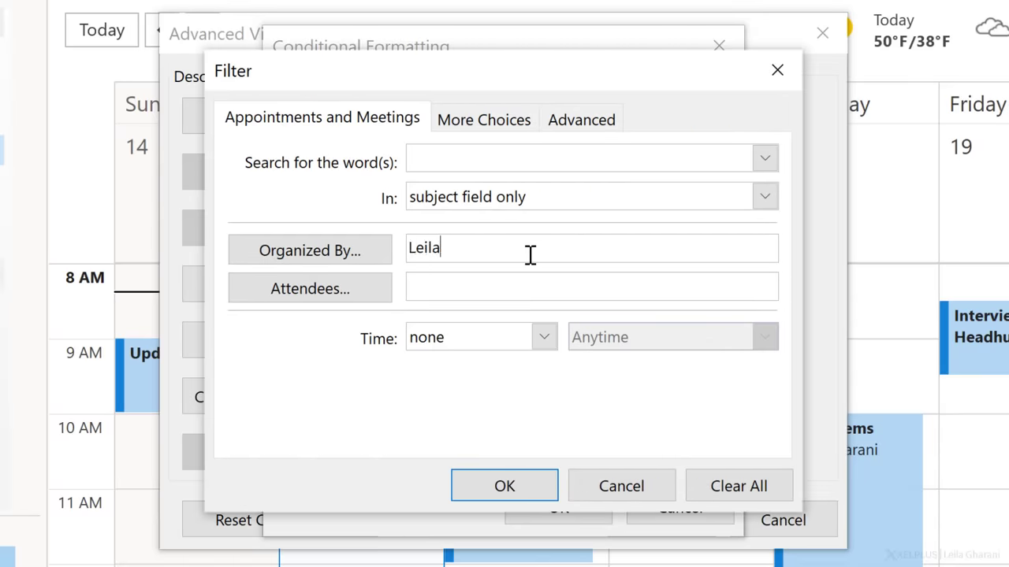
left_click(504, 485)
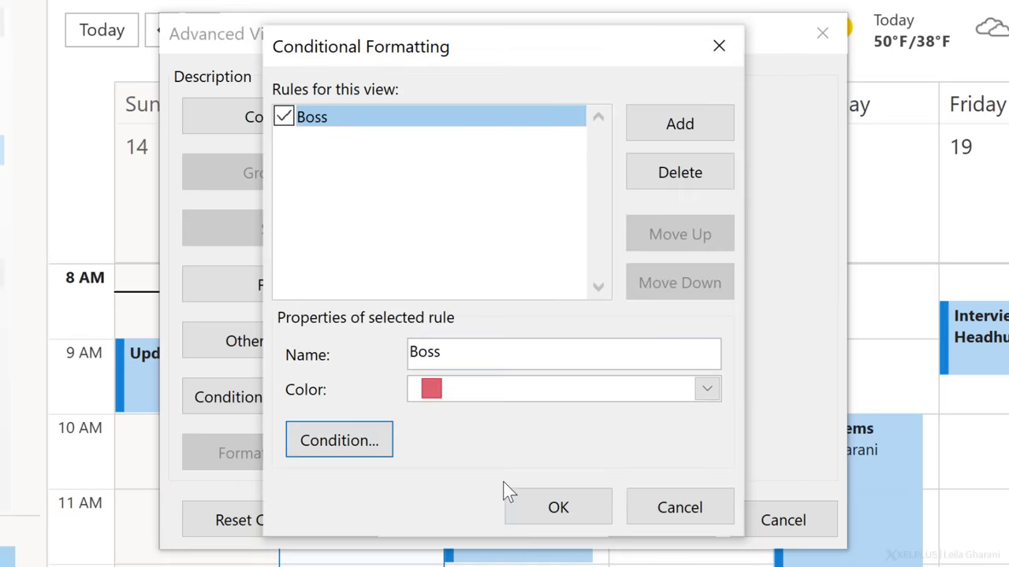
left_click(557, 506)
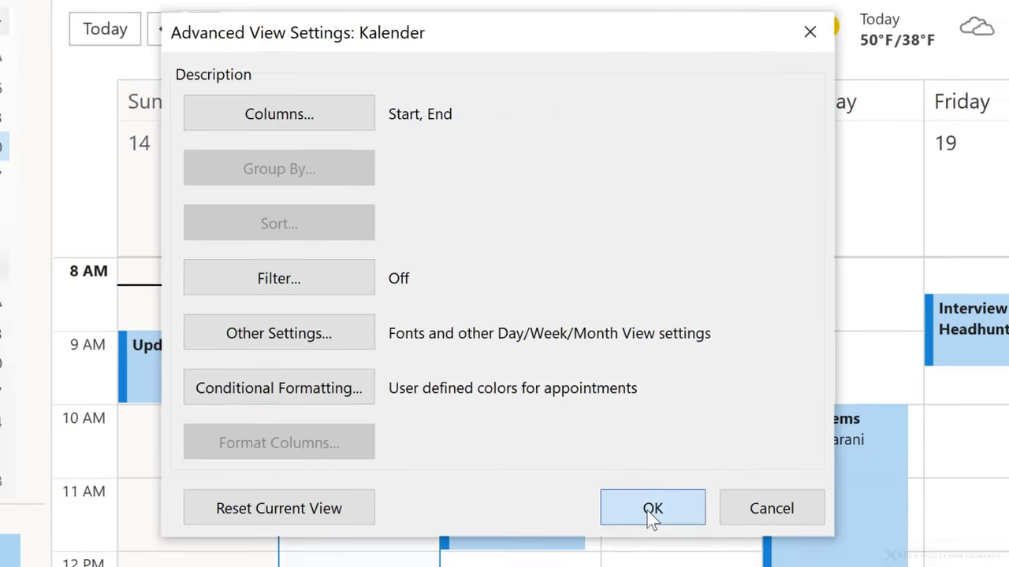
left_click(653, 508)
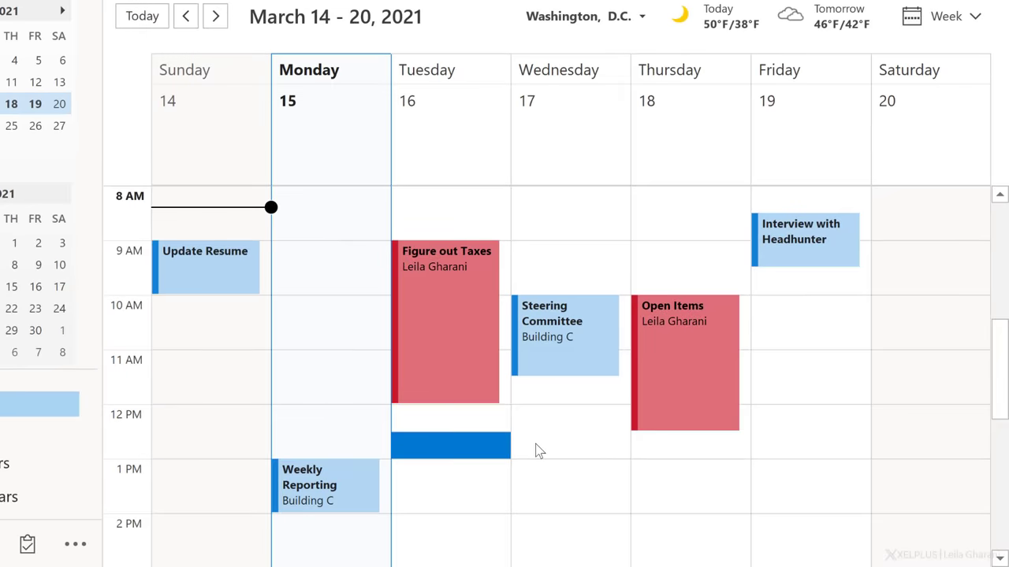
mouse_move(577, 375)
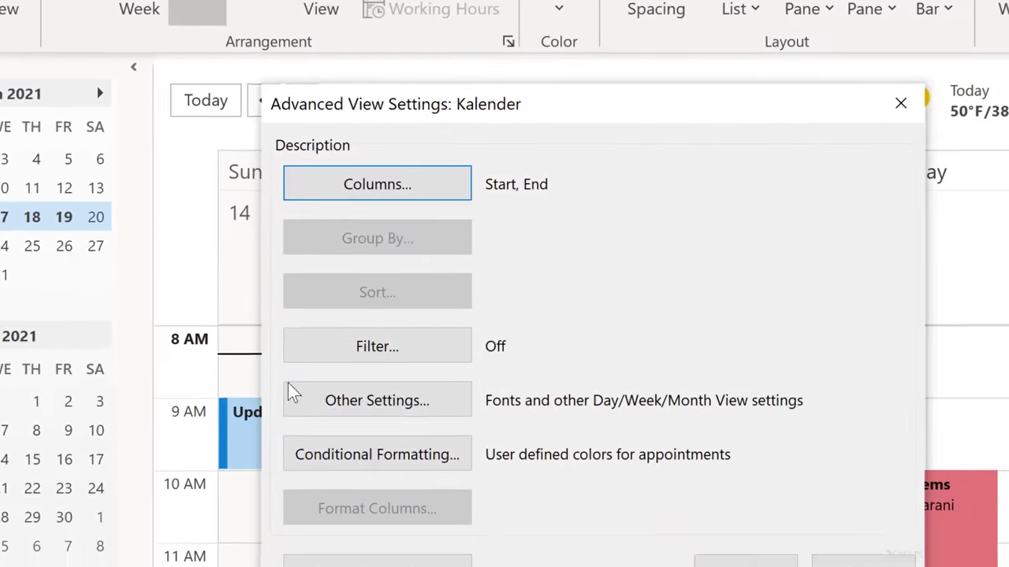
Add a yellow 'Location' formatting rule and open its condition filter.
left_click(377, 454)
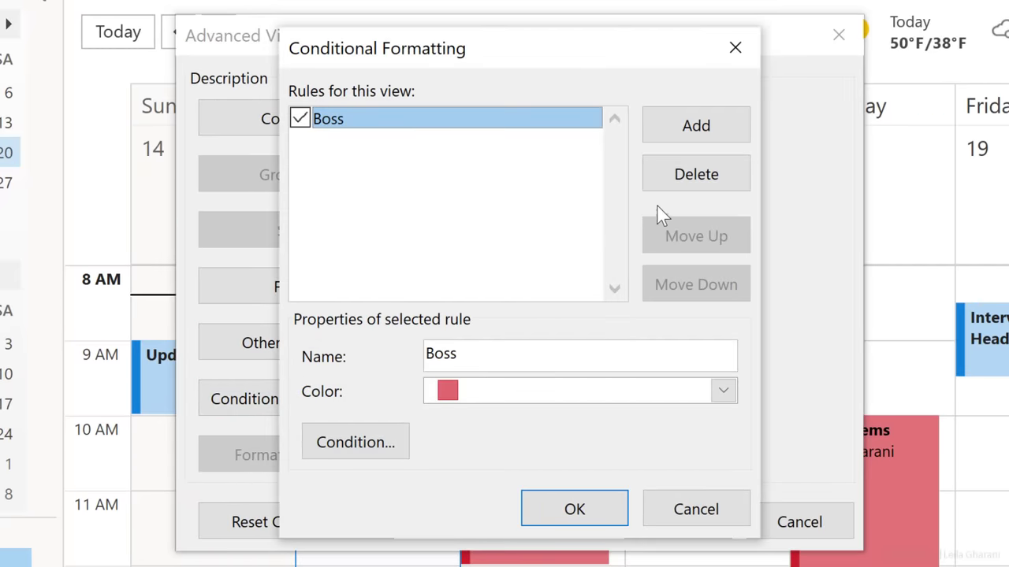
left_click(695, 124)
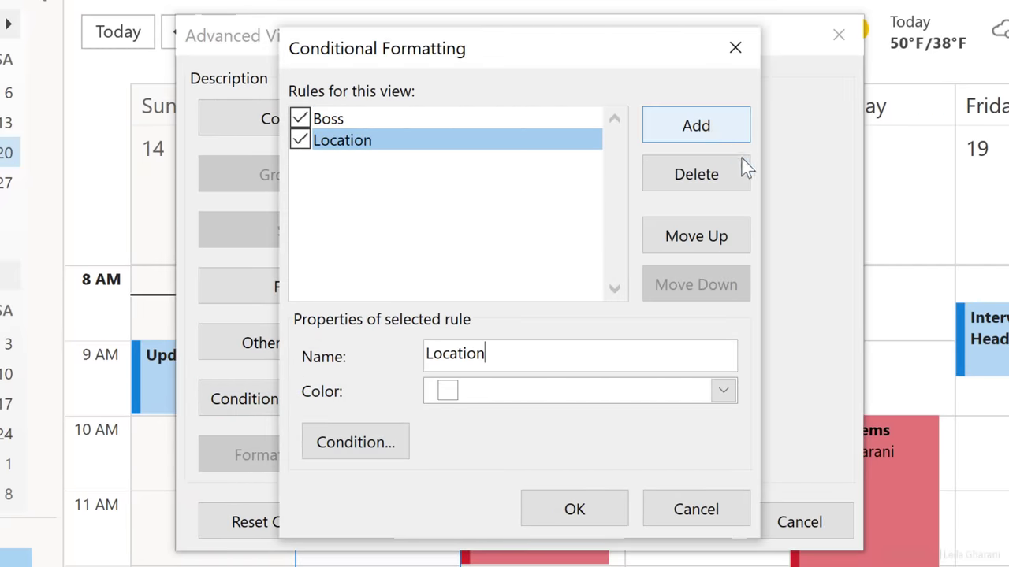
left_click(723, 390)
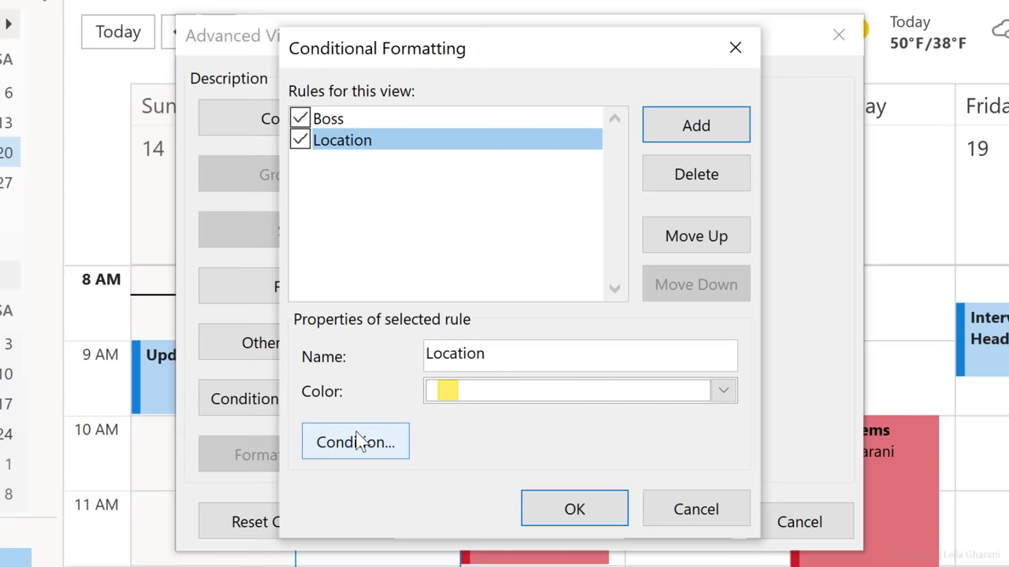
left_click(354, 442)
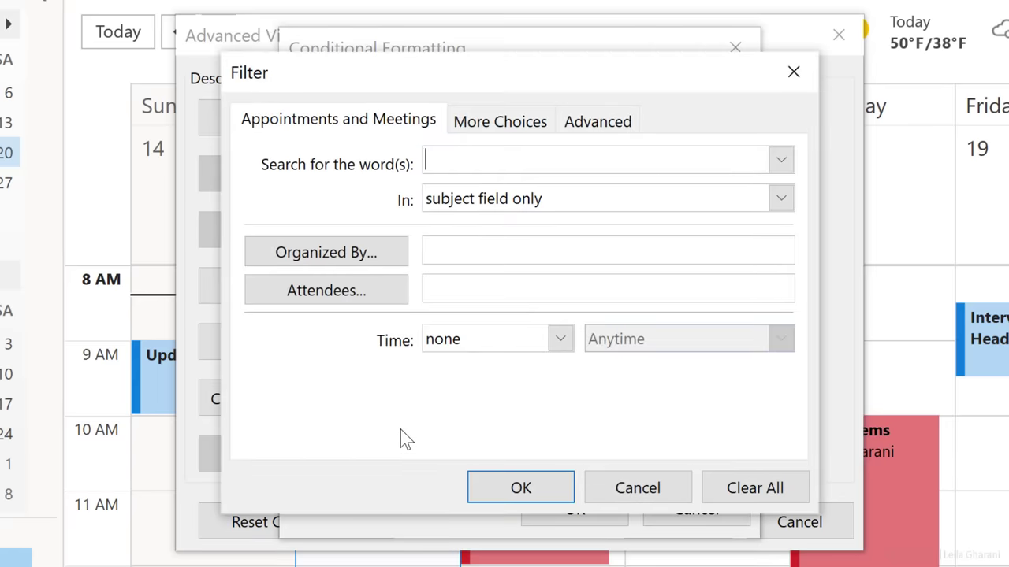
mouse_move(498, 122)
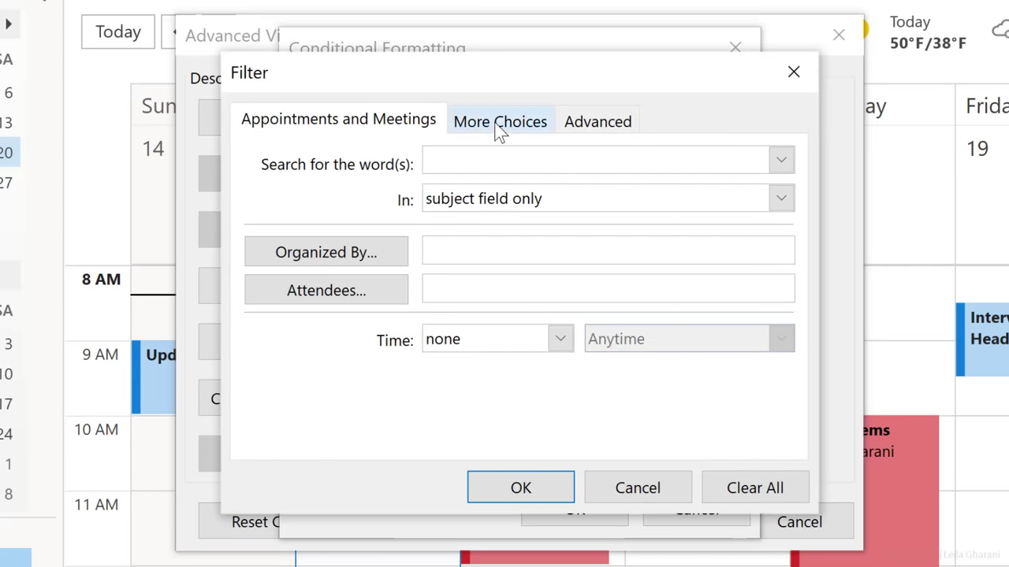
Start an advanced filter criterion on the Location field.
left_click(499, 121)
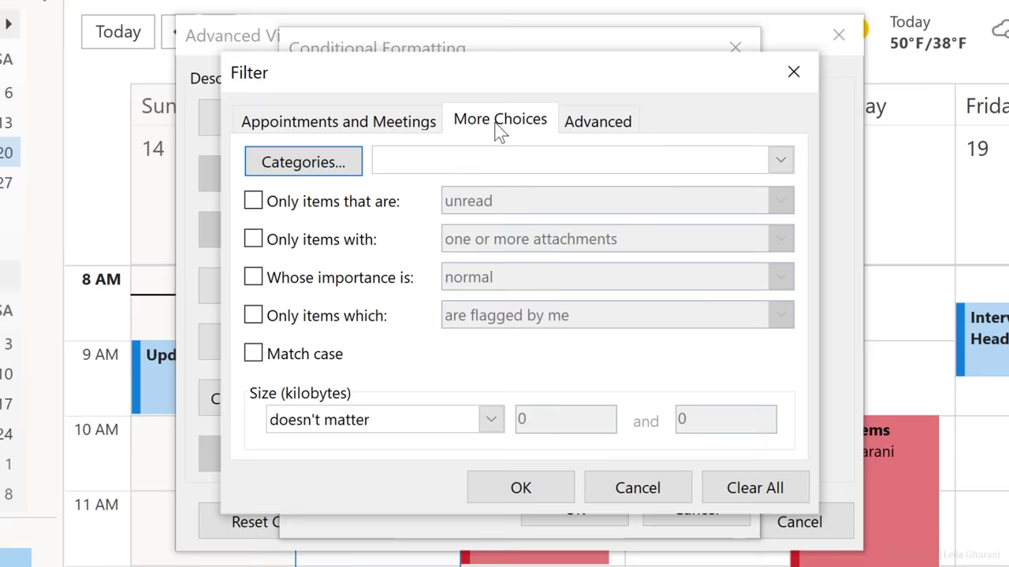
left_click(597, 120)
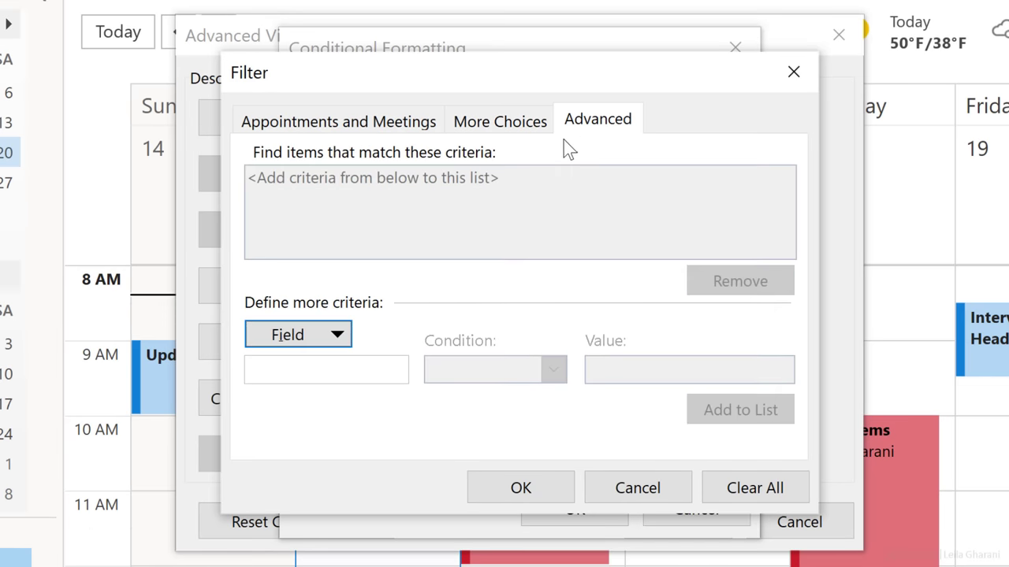
left_click(298, 334)
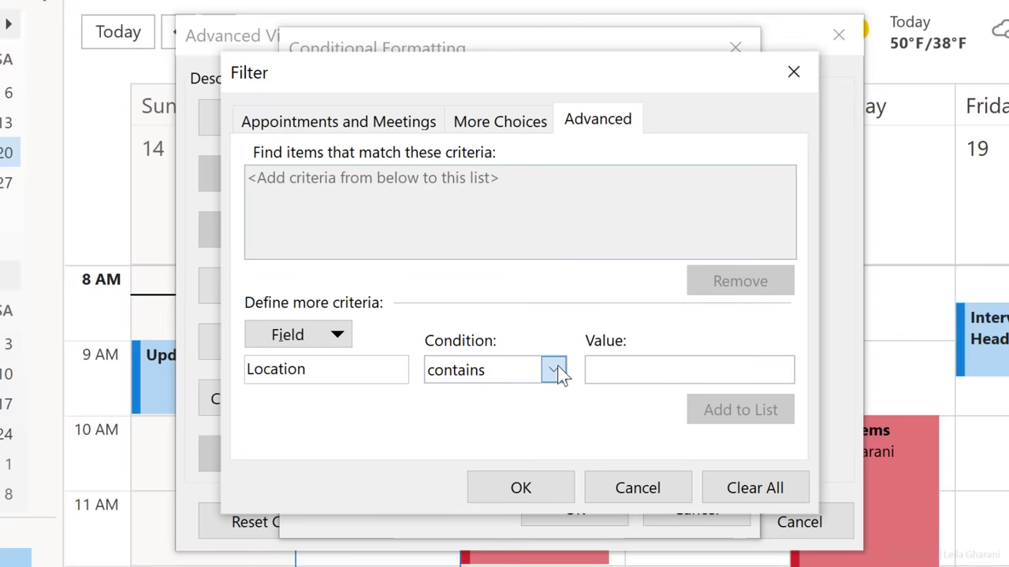
Add the criterion Location contains 'Building C' and confirm the filter.
left_click(554, 370)
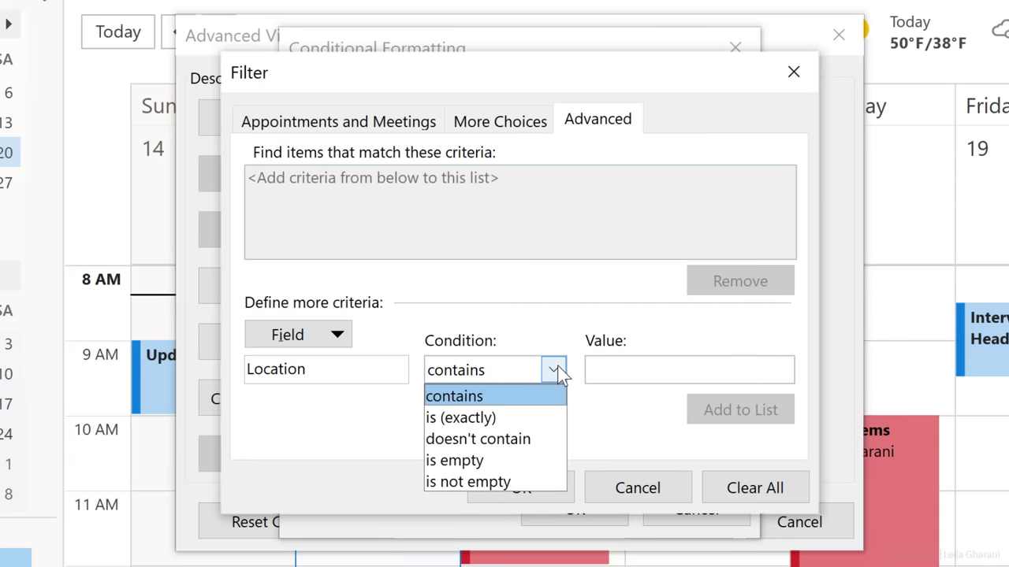
left_click(454, 396)
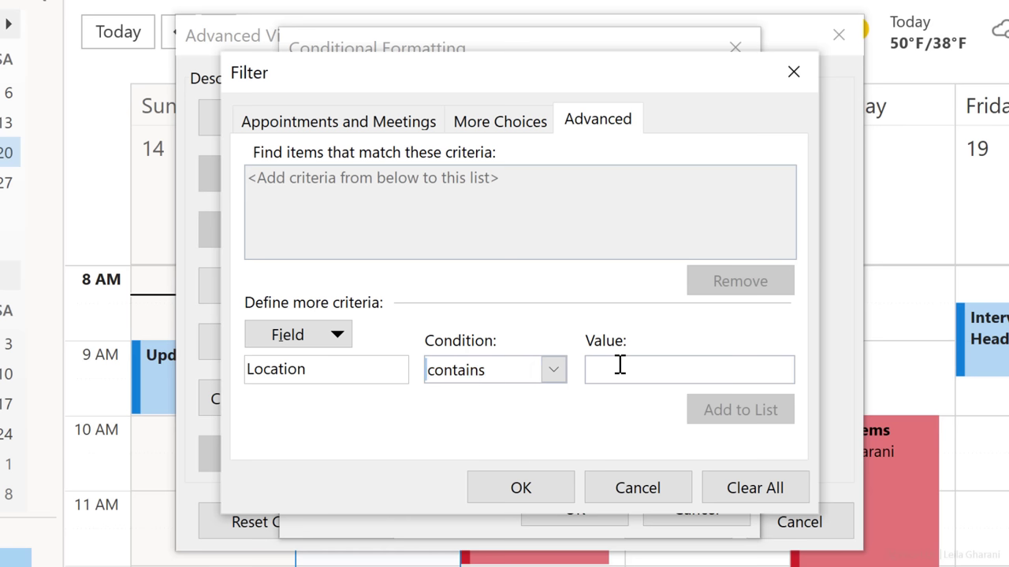
type("Building C")
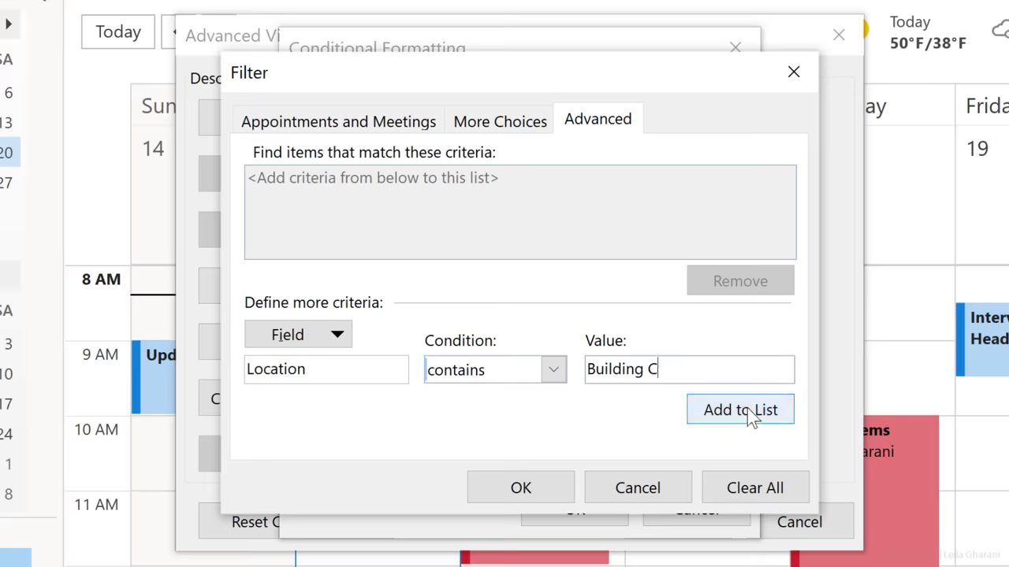
left_click(740, 409)
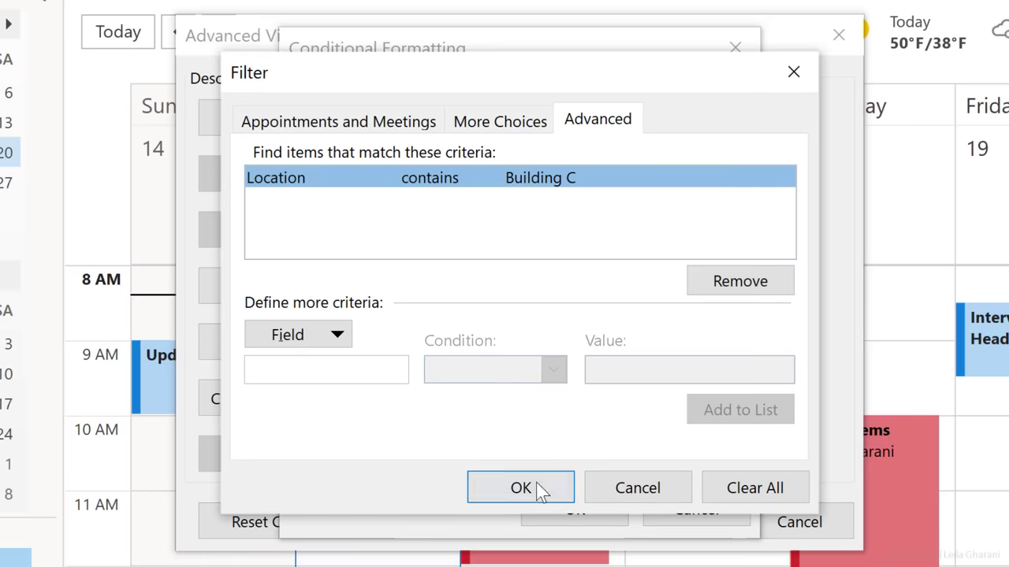
left_click(520, 488)
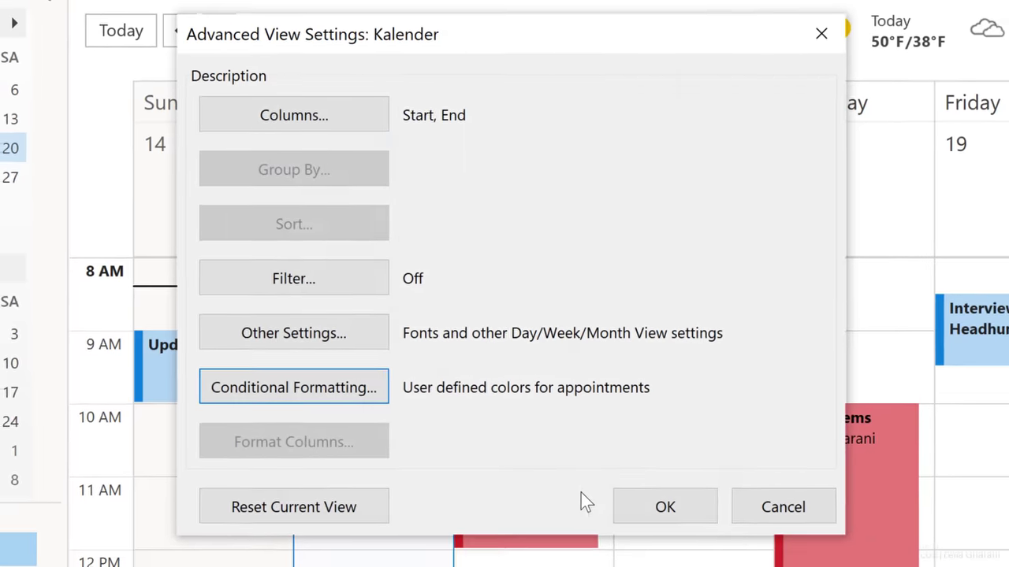